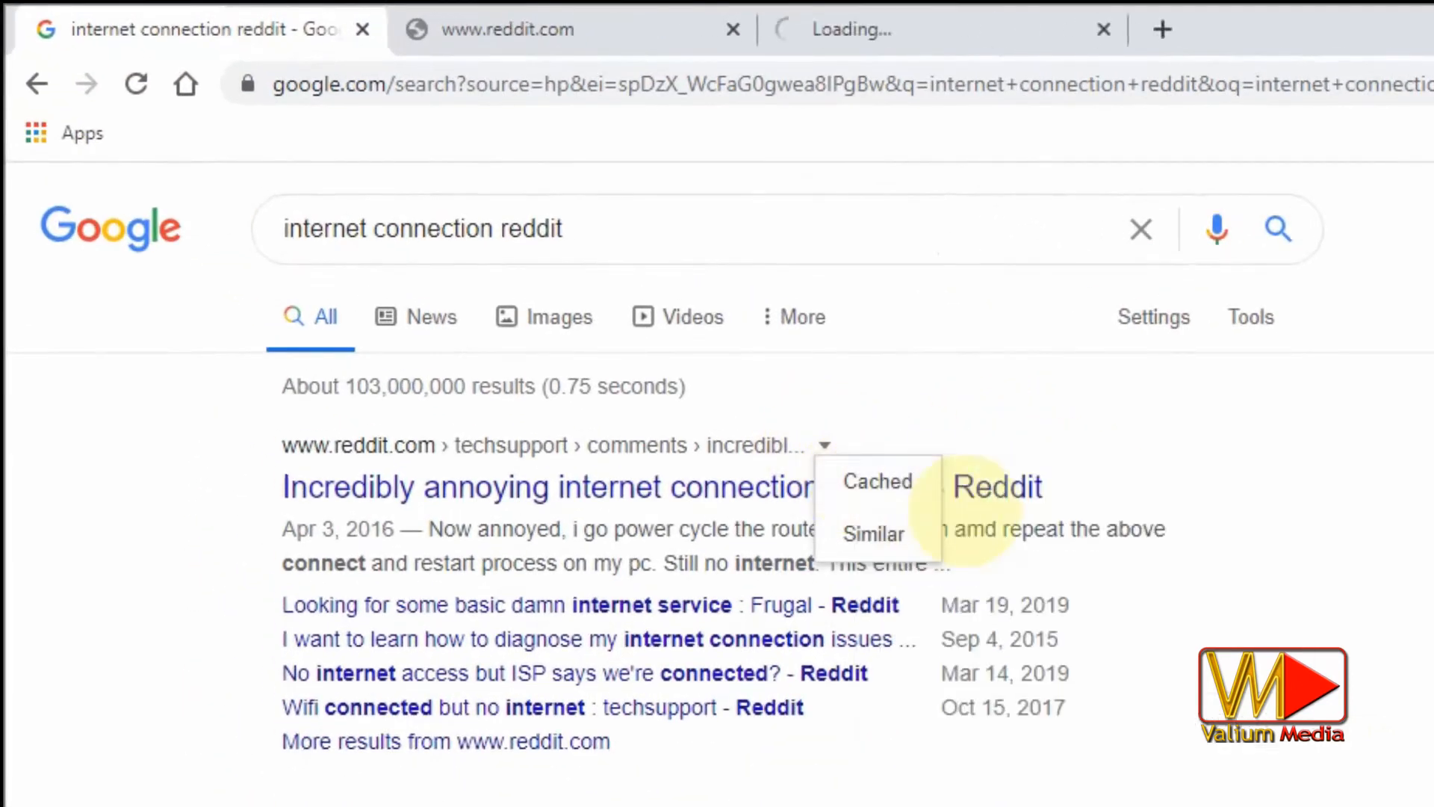
Open Google's cached copy of the Reddit thread on annoying internet connection issues
left_click(547, 486)
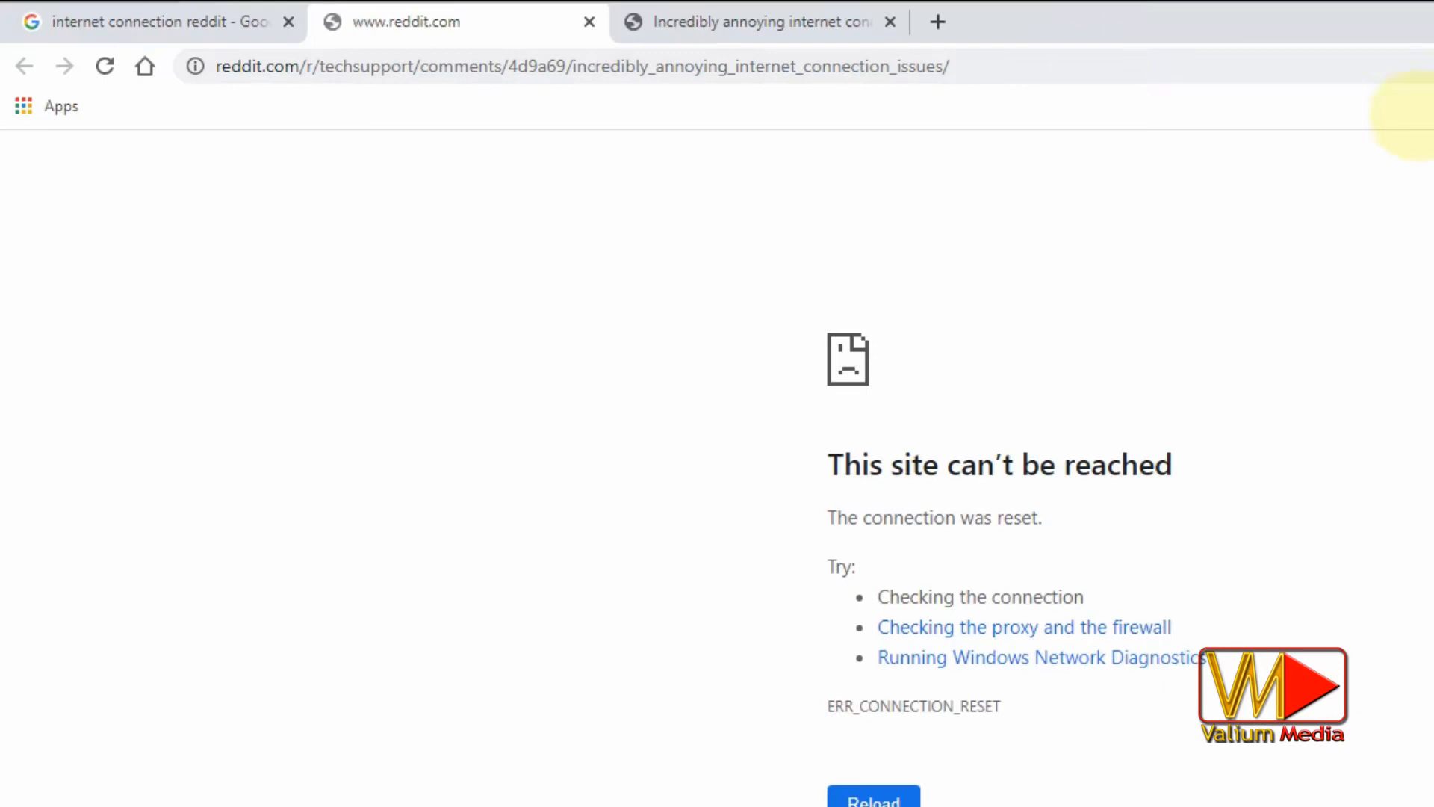